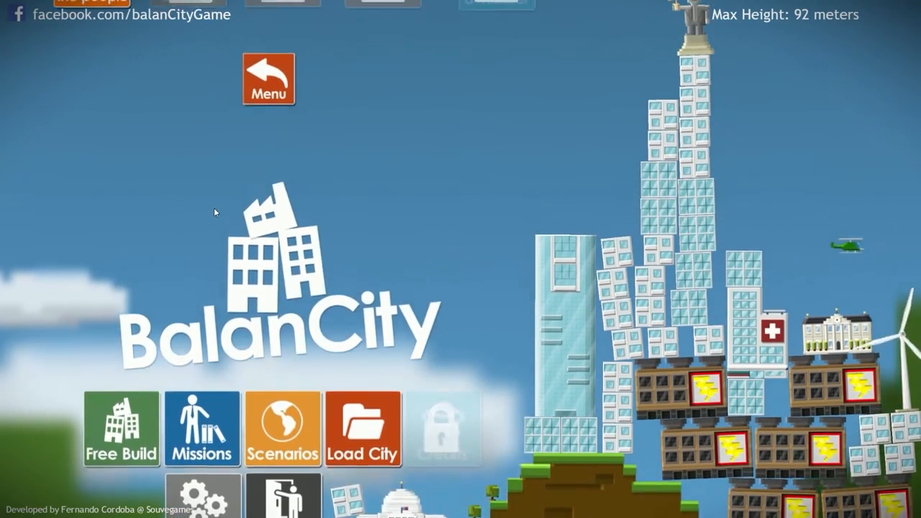
# Open the Missions screen from BalanCity's main menu.
pyautogui.click(202, 428)
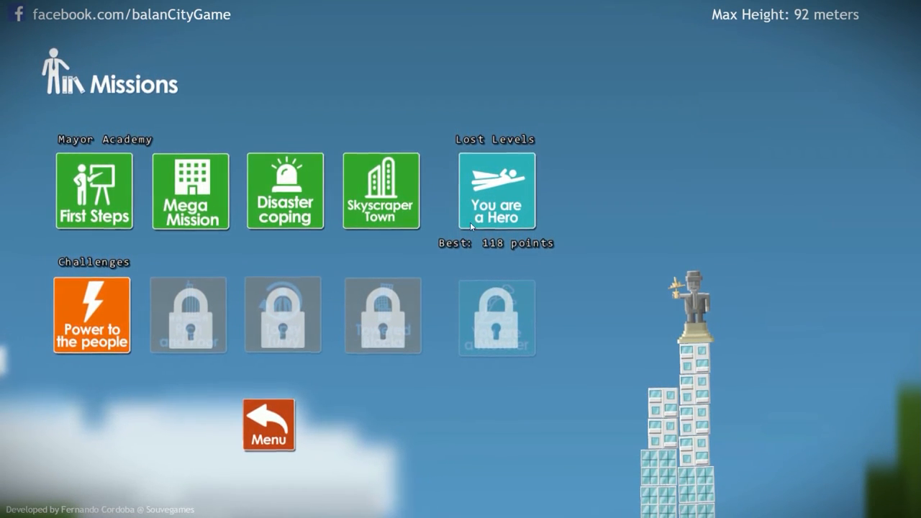
pyautogui.moveTo(209, 252)
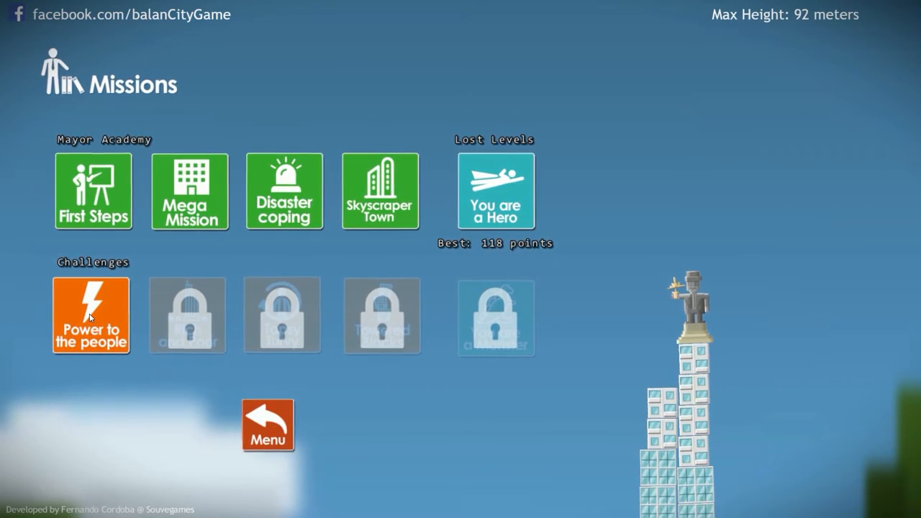
# Launch the Power to the People challenge from the Challenges list.
pyautogui.click(90, 315)
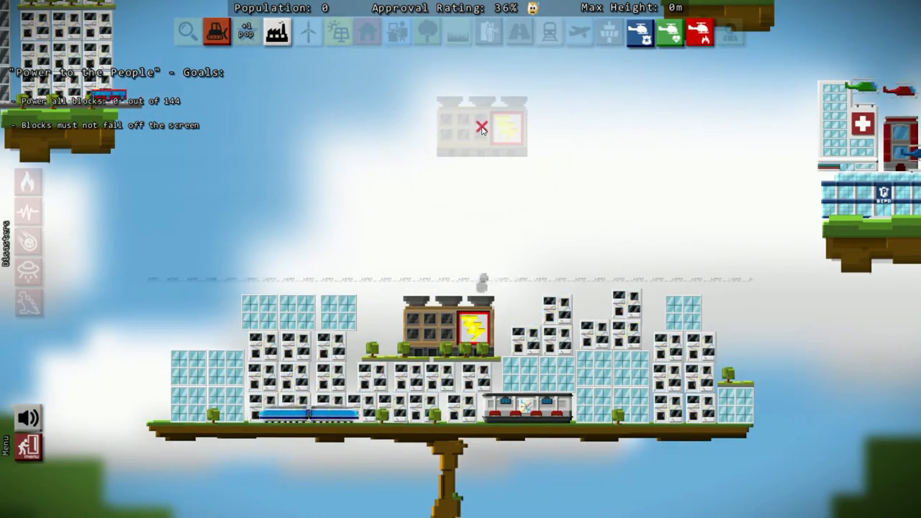
# Drop power plants onto the city, including one atop the left tower.
pyautogui.click(506, 129)
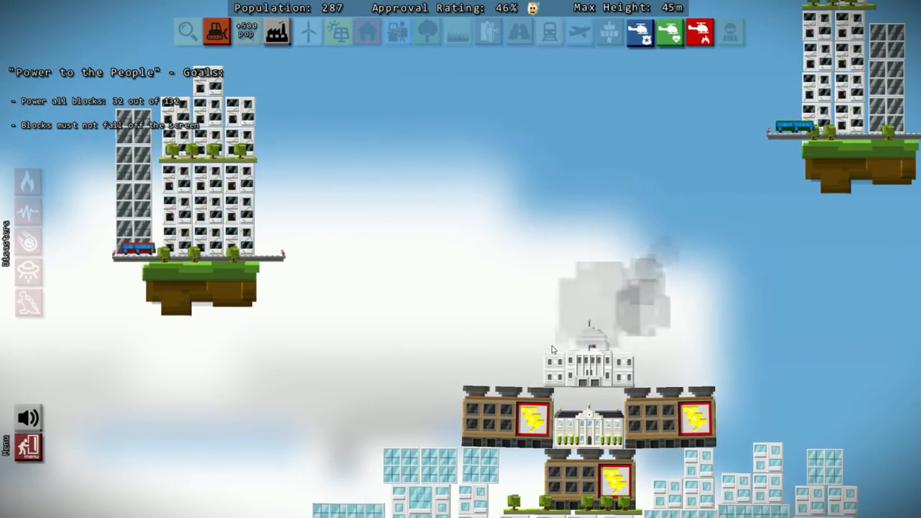
pyautogui.moveTo(277, 32)
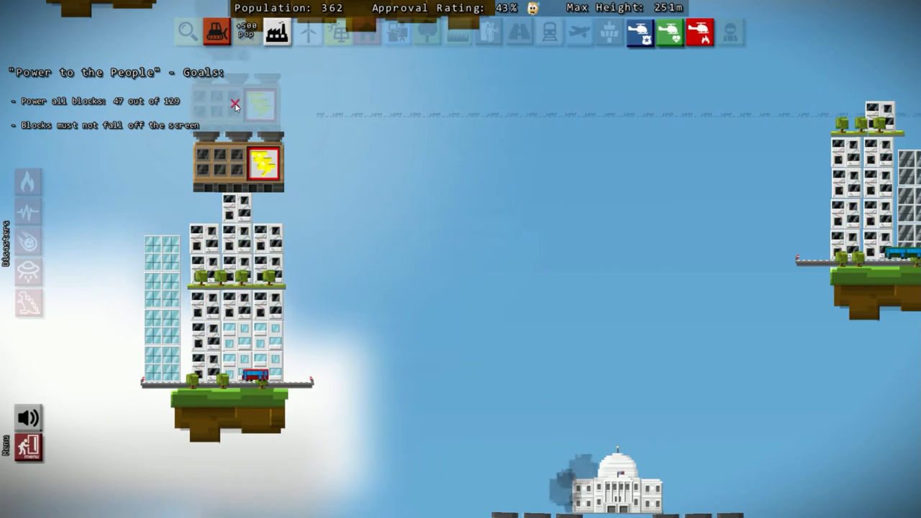
pyautogui.click(235, 102)
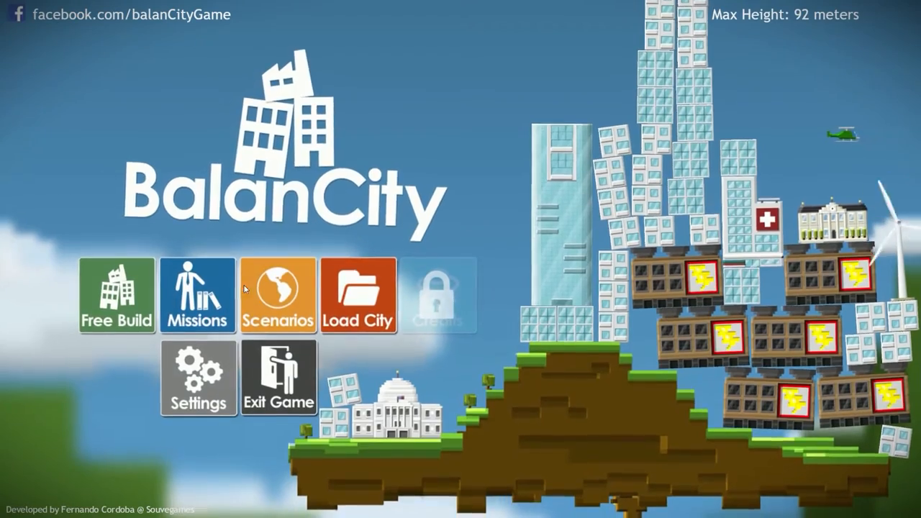
# Reopen the missions list and restart the Power to the People challenge.
pyautogui.click(278, 295)
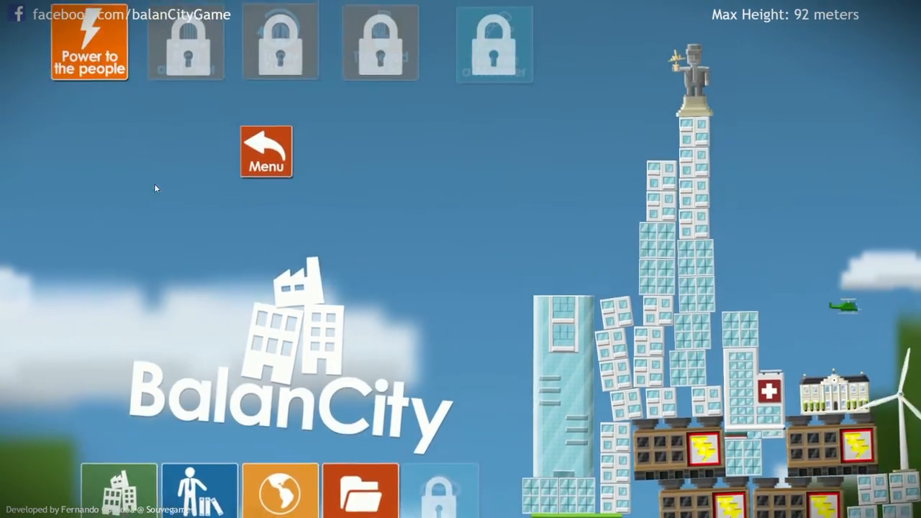
pyautogui.click(90, 42)
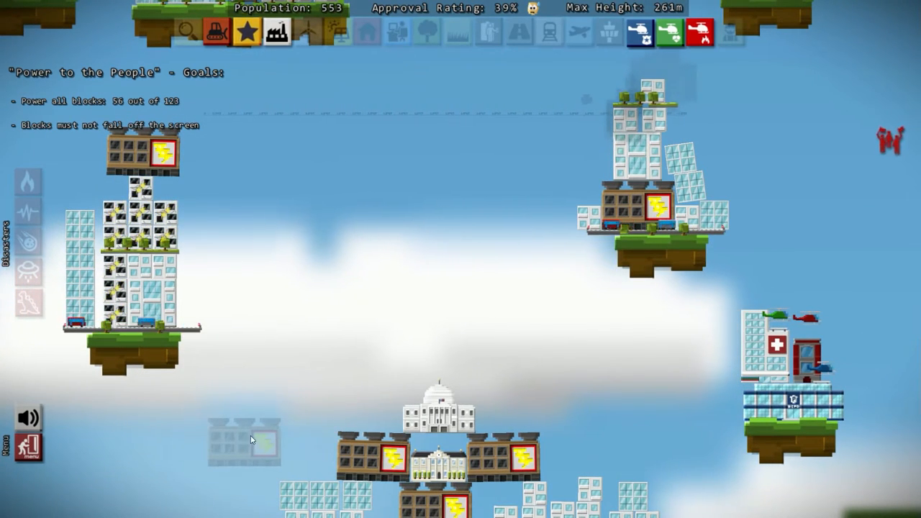
pyautogui.moveTo(247, 30)
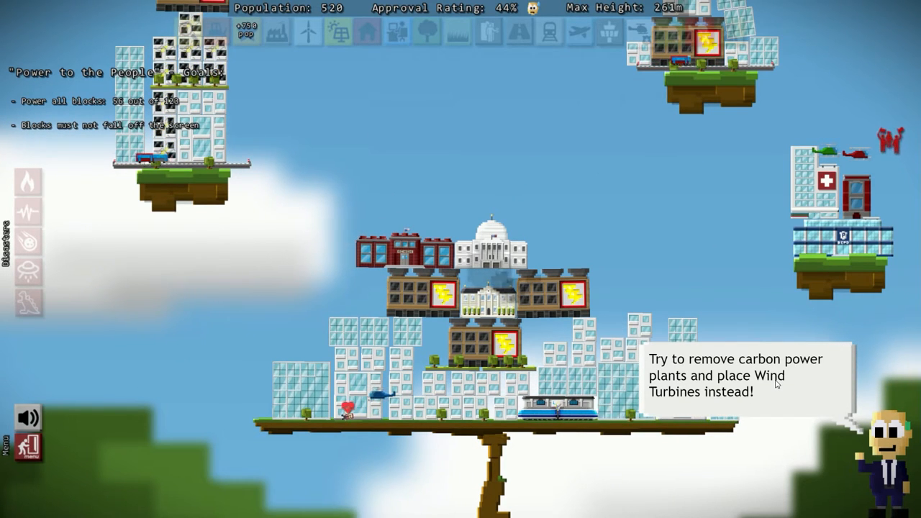
# Choose the Wind Turbine tool and place a turbine in the city.
pyautogui.click(312, 32)
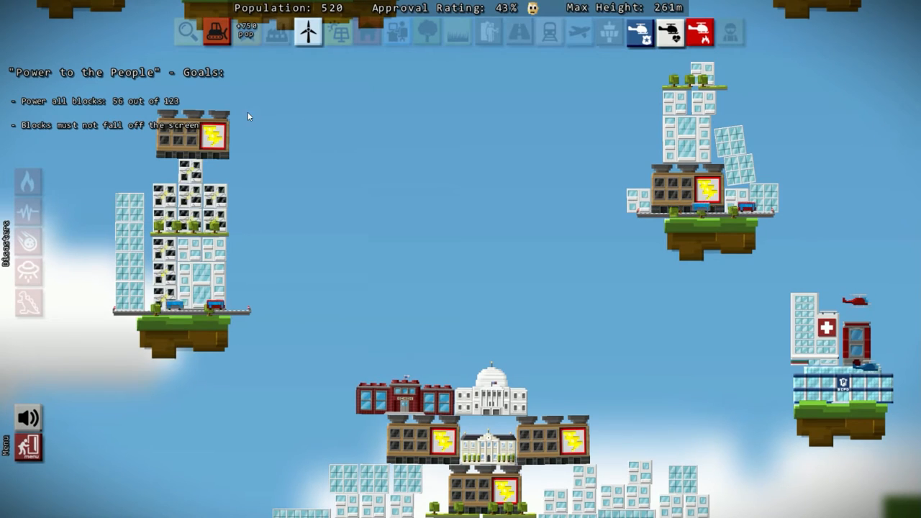
pyautogui.click(309, 34)
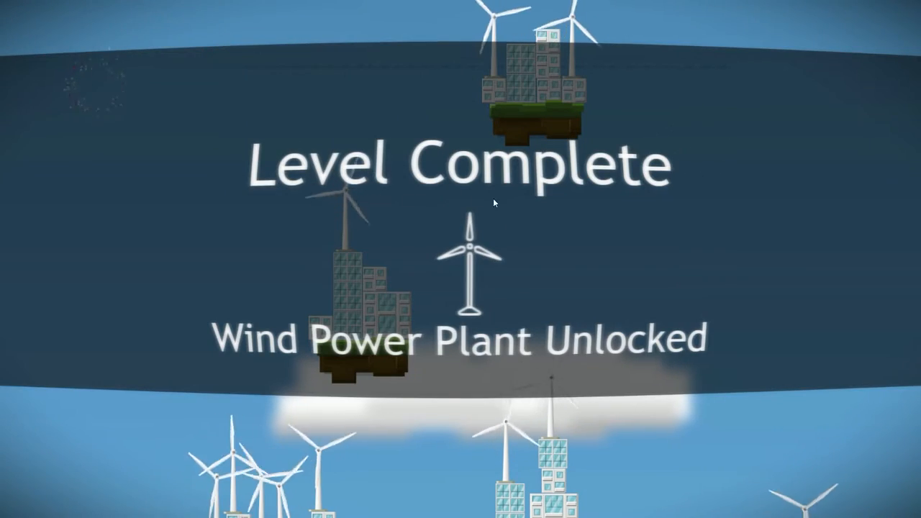
pyautogui.moveTo(678, 278)
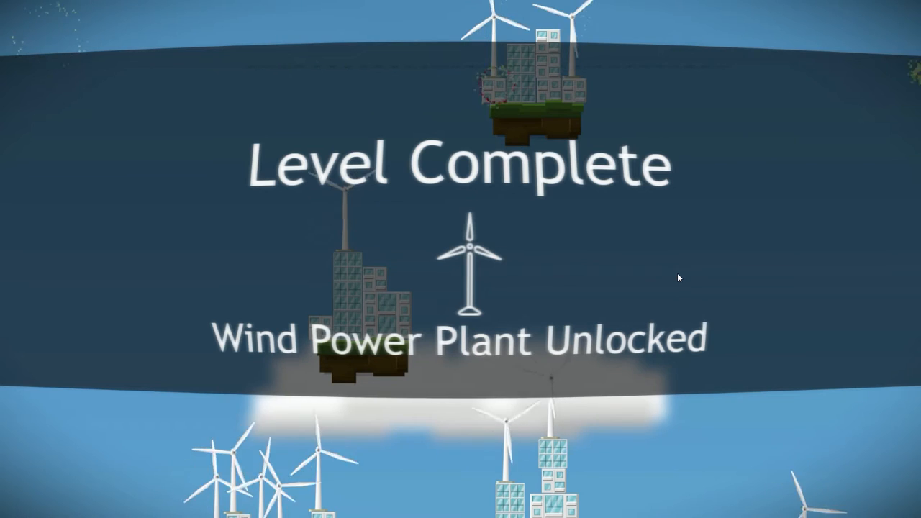
pyautogui.moveTo(560, 247)
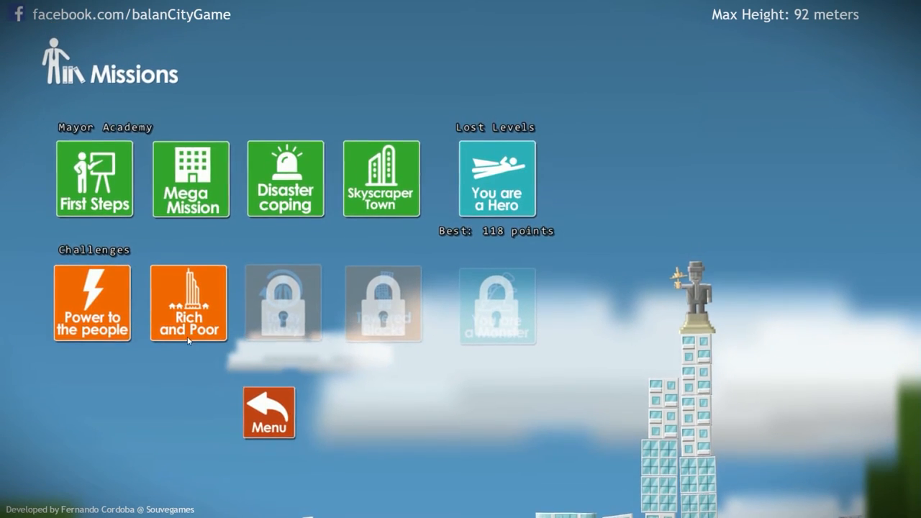
pyautogui.click(188, 303)
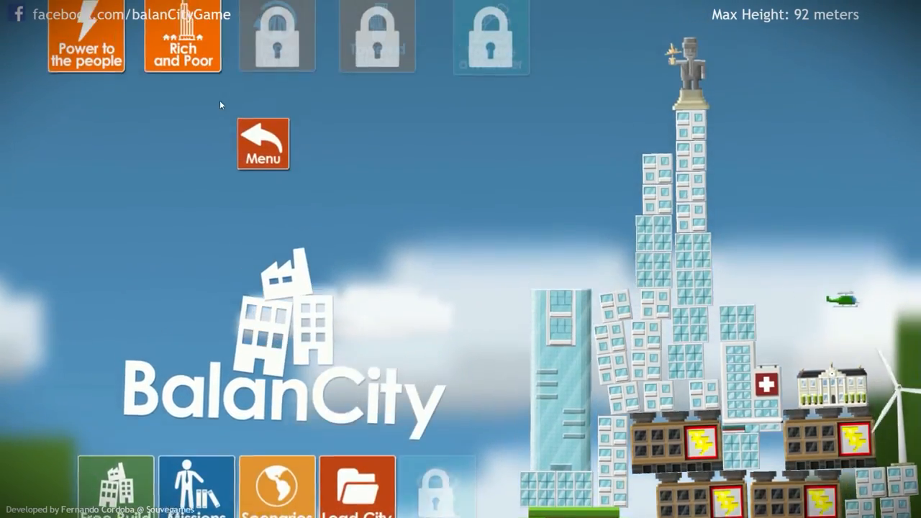
# Restart Rich and Poor, skip the mayor's advice, and place a slum home centrally.
pyautogui.click(182, 36)
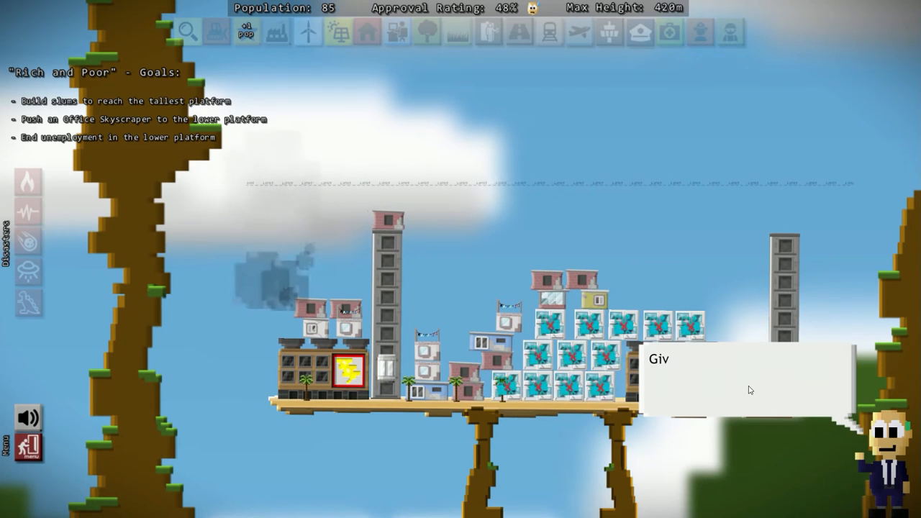
pyautogui.click(366, 32)
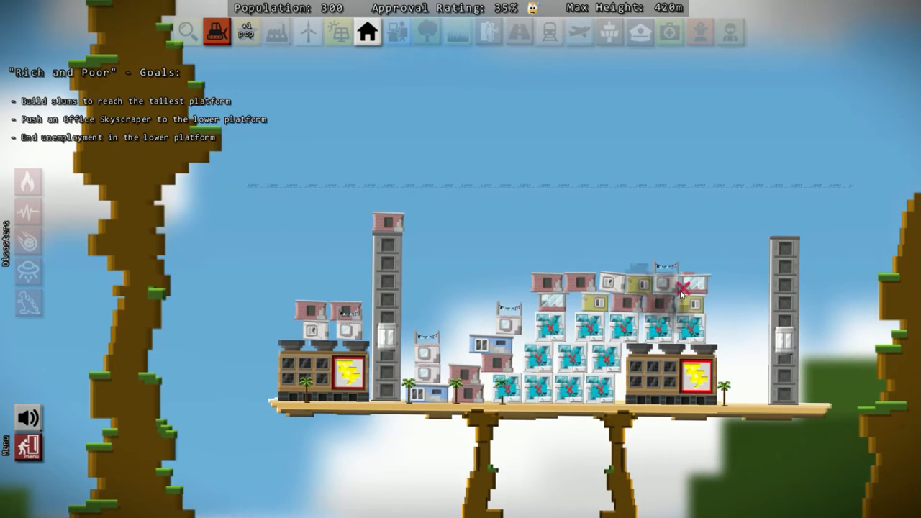
pyautogui.click(680, 292)
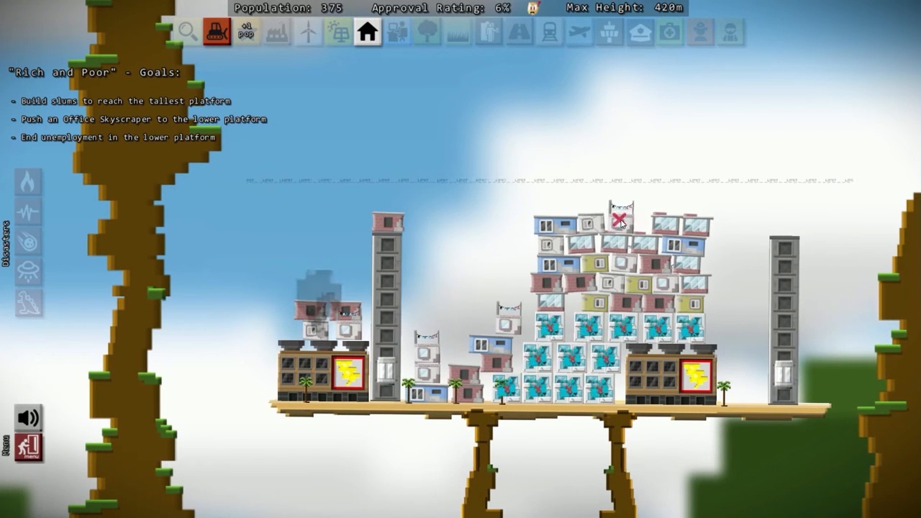
# Drop two more slum homes onto the top of the central tower.
pyautogui.click(618, 216)
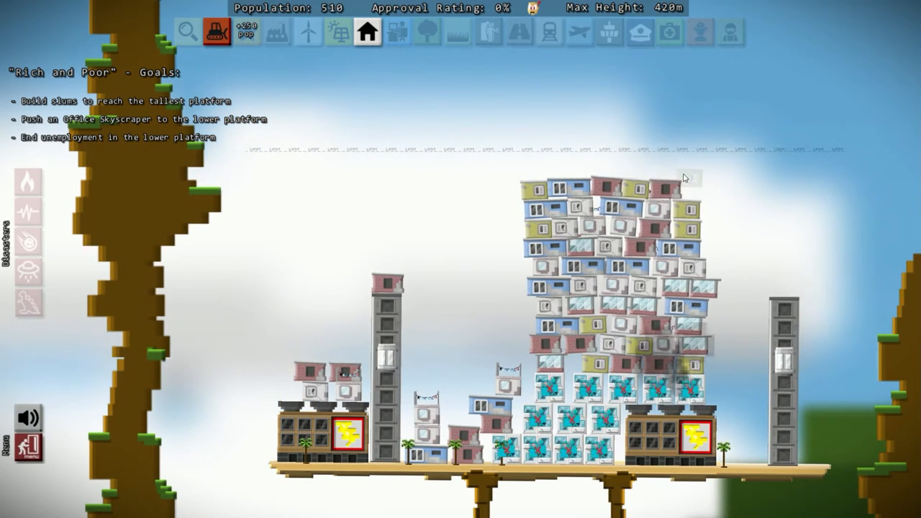
pyautogui.click(644, 169)
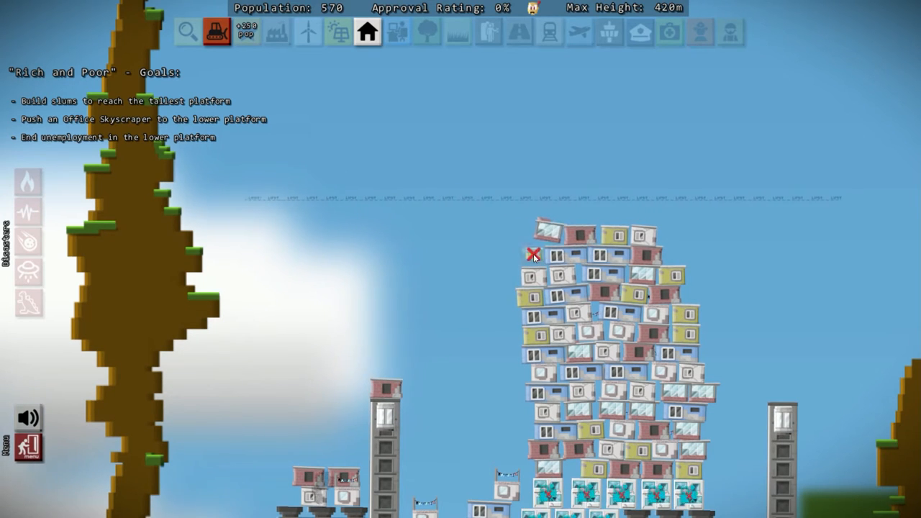
# Stack eight more slum blocks onto the tower until it reaches the top platform.
pyautogui.click(532, 255)
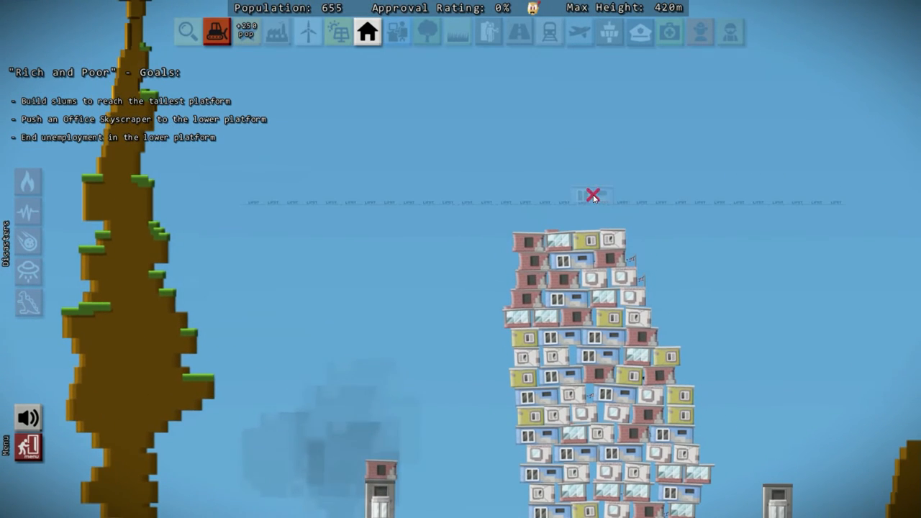
pyautogui.click(592, 195)
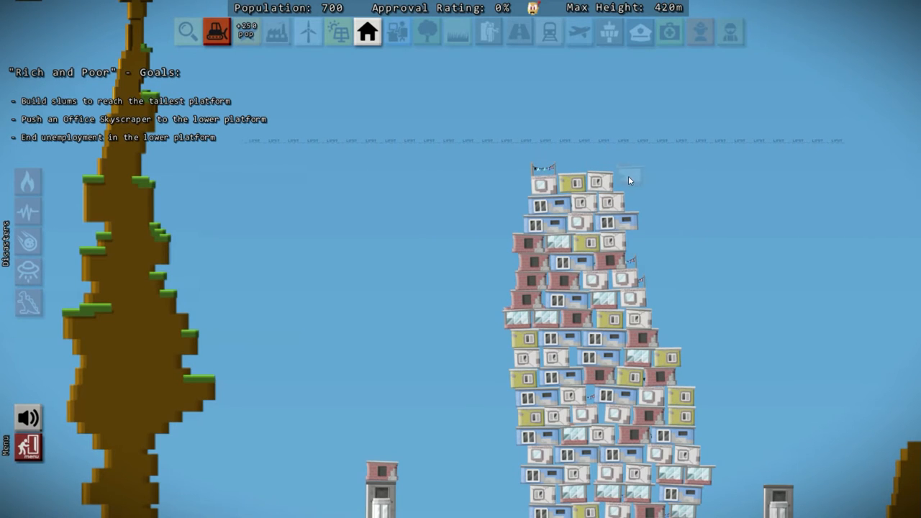
pyautogui.click(612, 178)
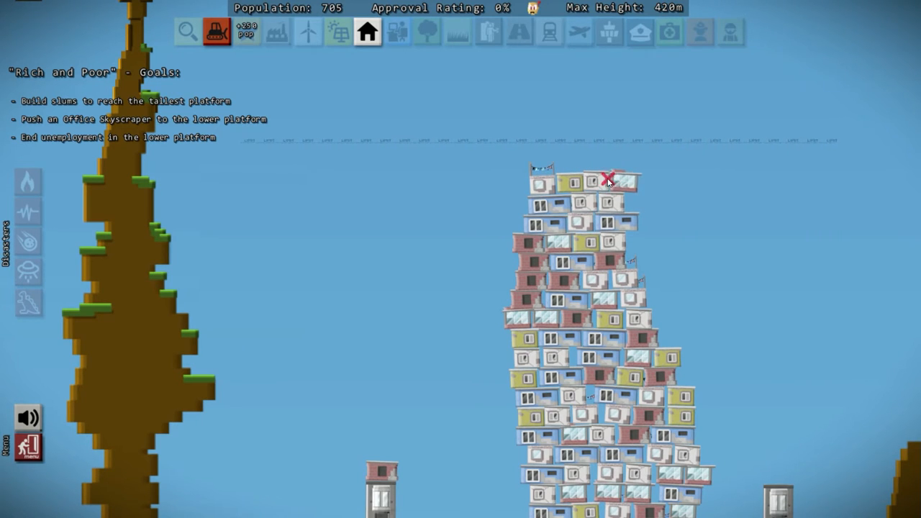
pyautogui.click(609, 179)
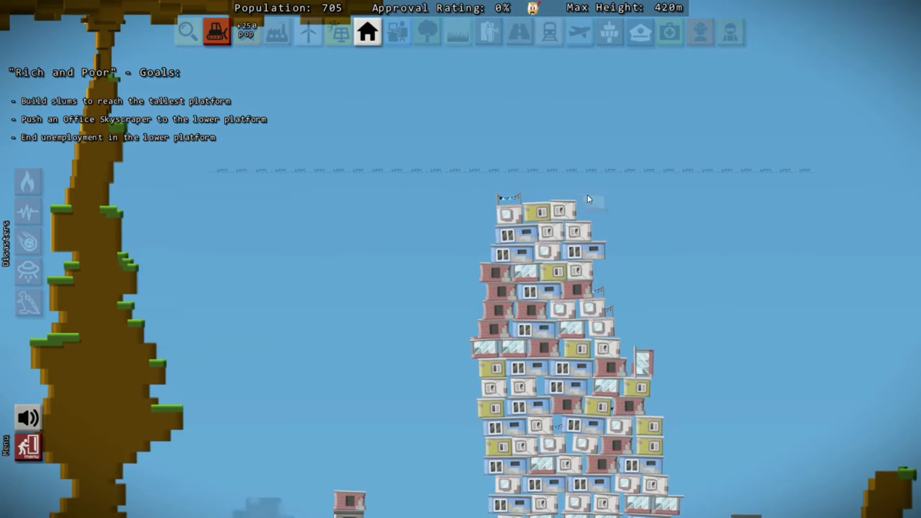
pyautogui.click(589, 199)
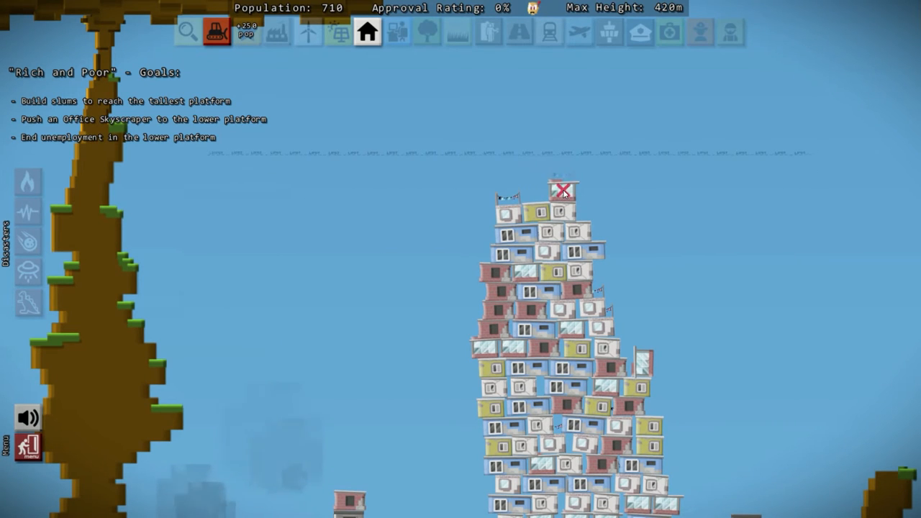
pyautogui.click(562, 191)
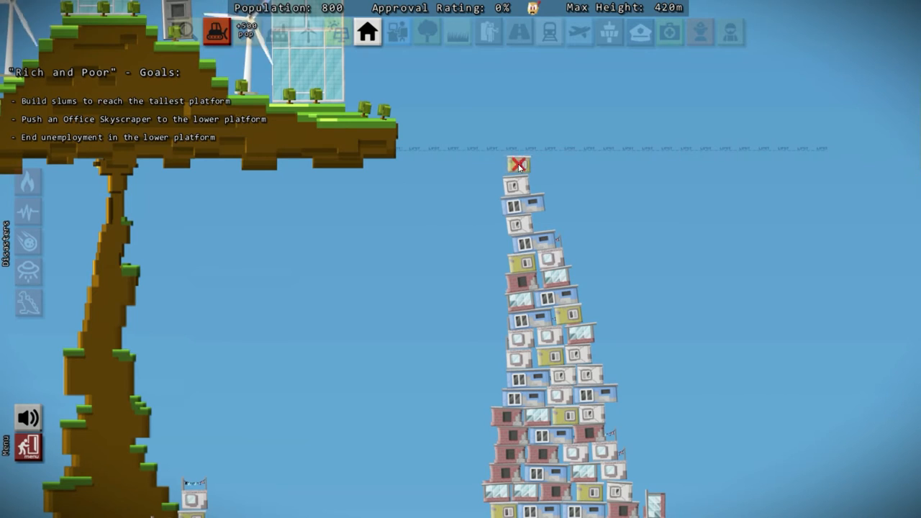
pyautogui.click(518, 165)
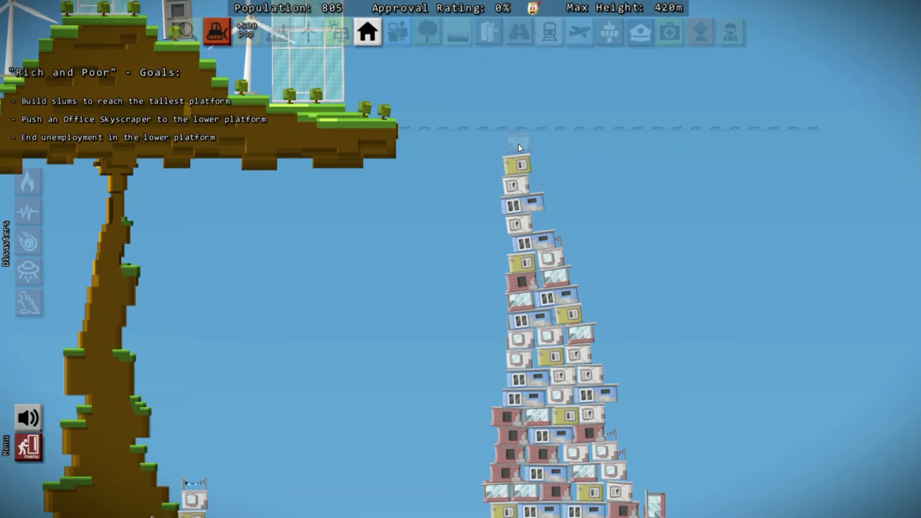
pyautogui.click(516, 146)
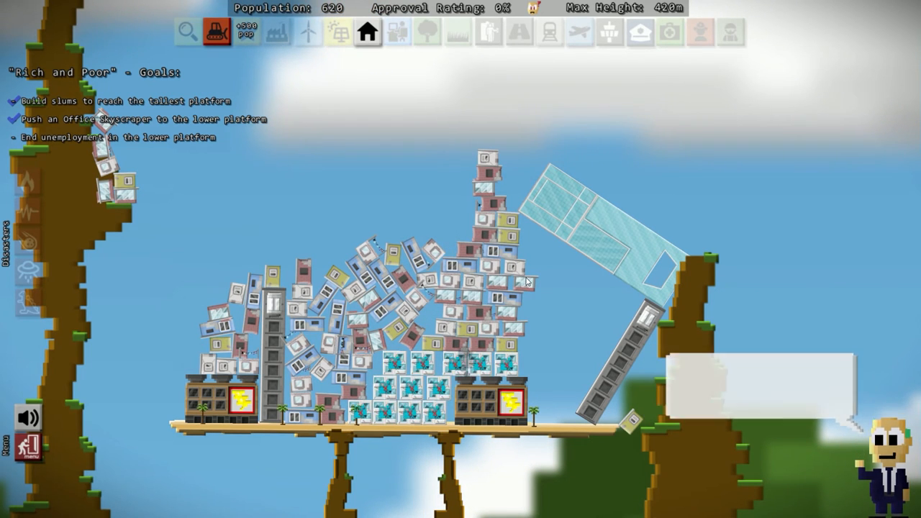
# Select a tool from the top toolbar to keep adding slums.
pyautogui.click(215, 32)
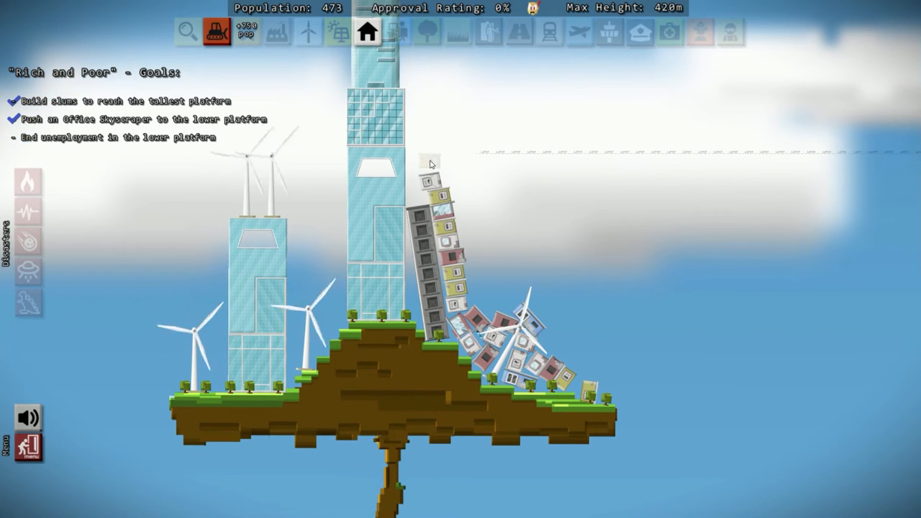
# Add a slum to the leaning stack on the lower platform.
pyautogui.click(376, 242)
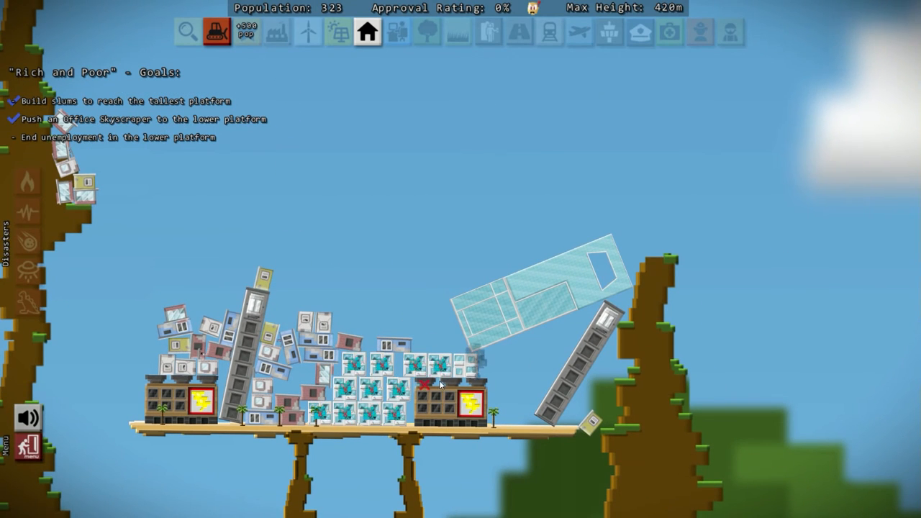
pyautogui.click(216, 32)
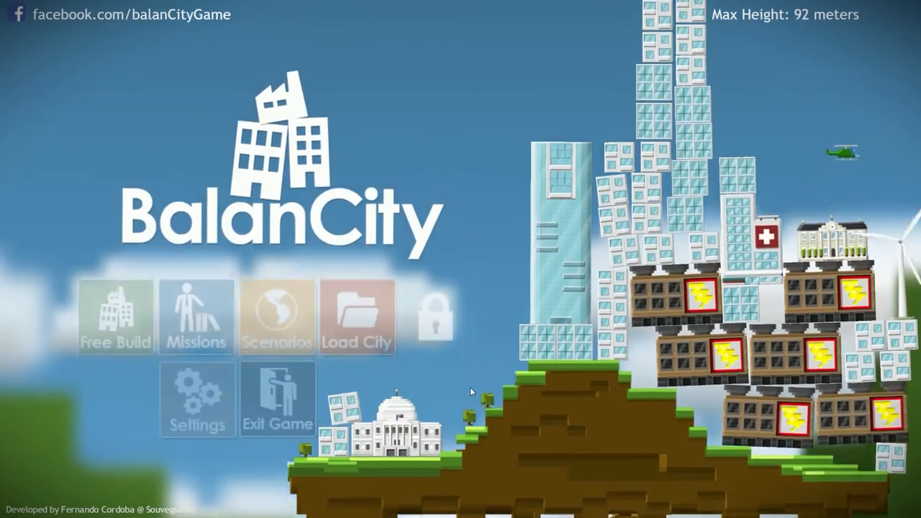
# Relaunch the Rich and Poor challenge from the Missions menu for a fresh attempt.
pyautogui.click(196, 316)
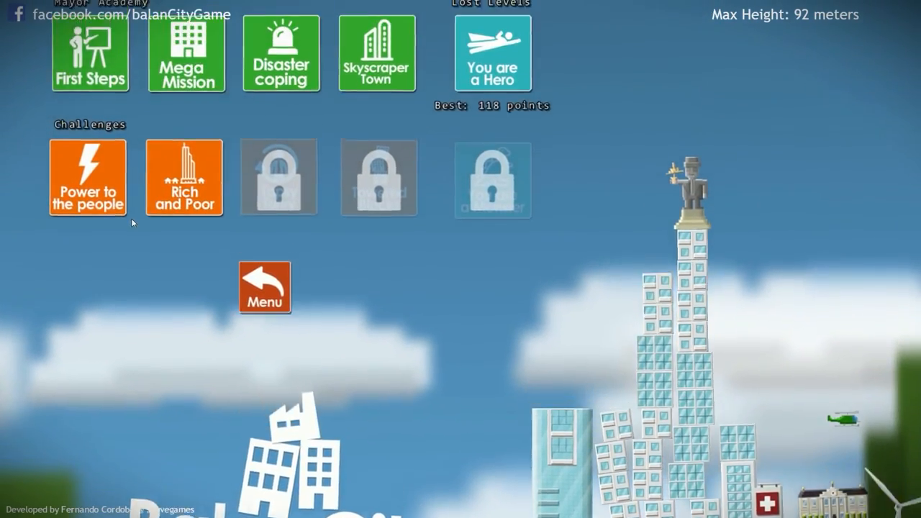
pyautogui.click(184, 178)
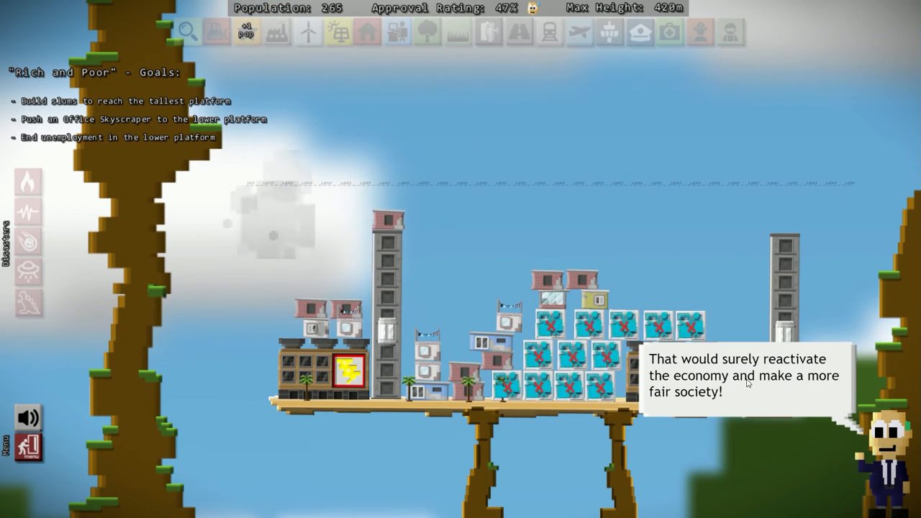
pyautogui.click(367, 31)
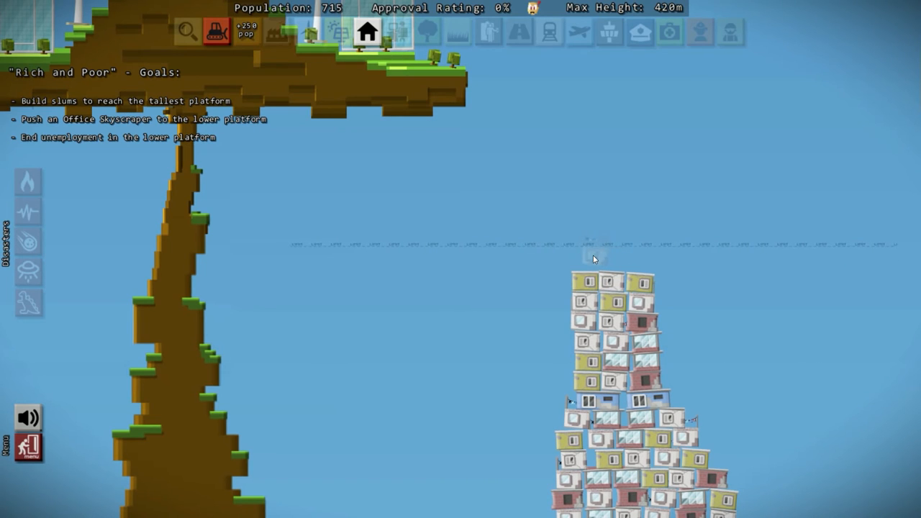
# Drop two more slum blocks onto the slum tower top, reaching the tallest platform.
pyautogui.click(641, 259)
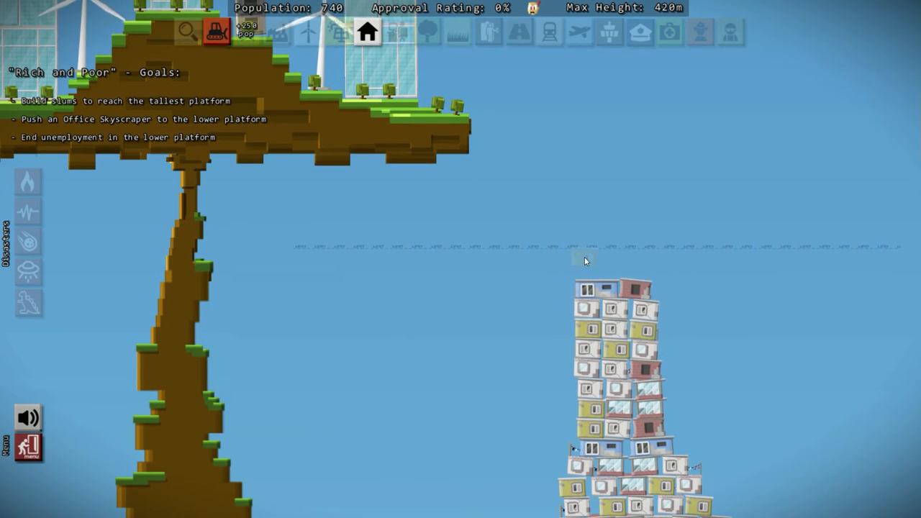
pyautogui.click(590, 270)
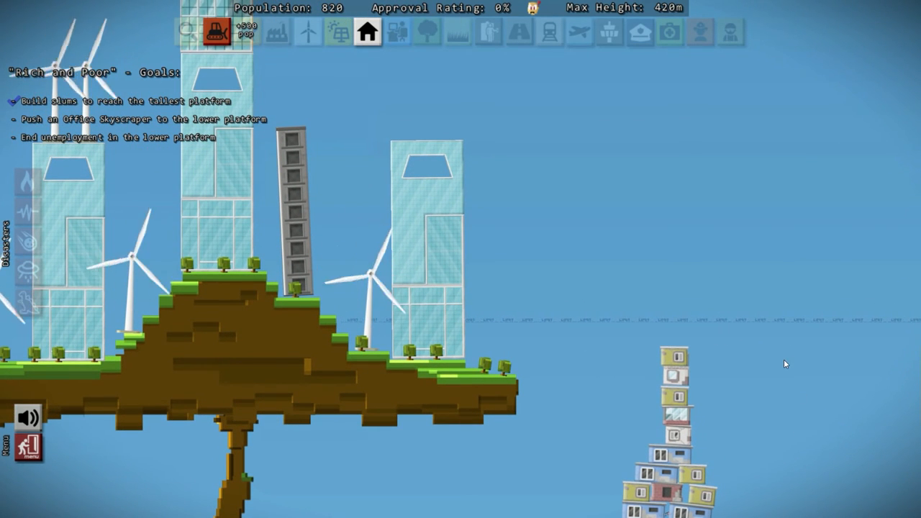
pyautogui.moveTo(702, 334)
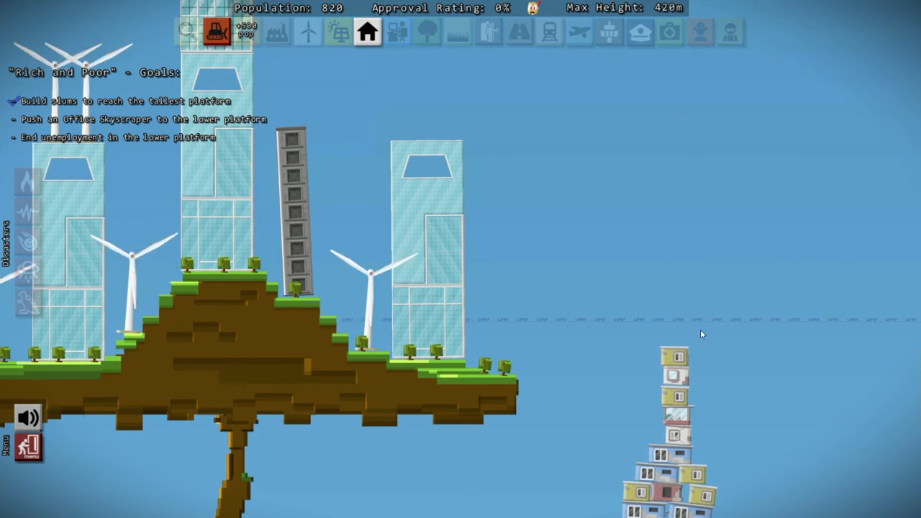
pyautogui.moveTo(374, 341)
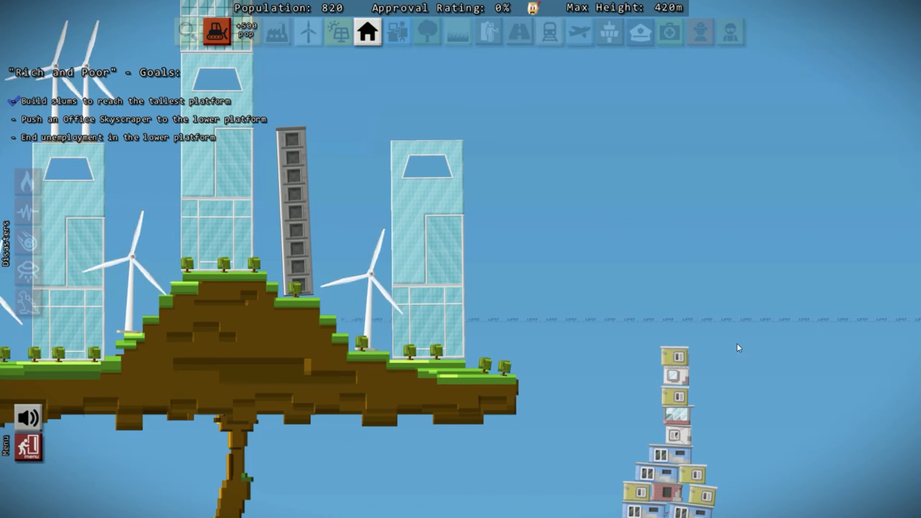
pyautogui.moveTo(663, 341)
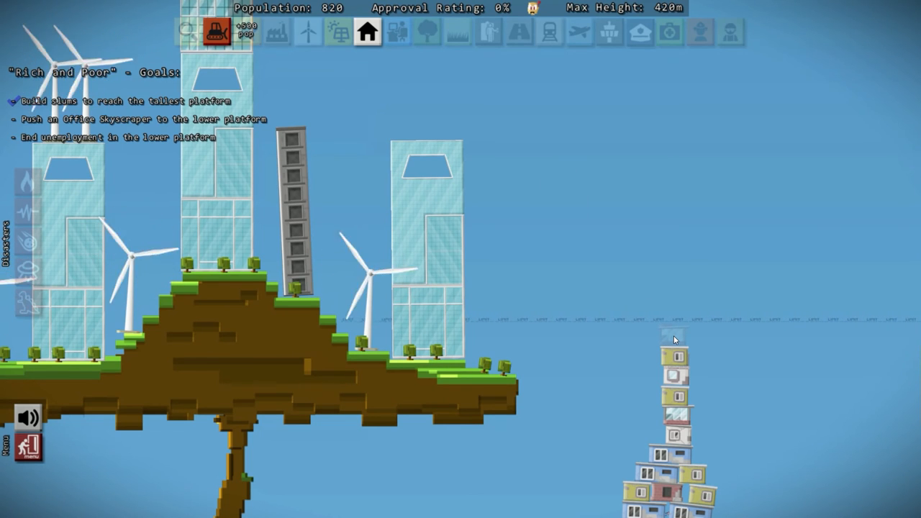
# Add a slum to the tower, then stack two slums beside the office skyscraper.
pyautogui.click(675, 338)
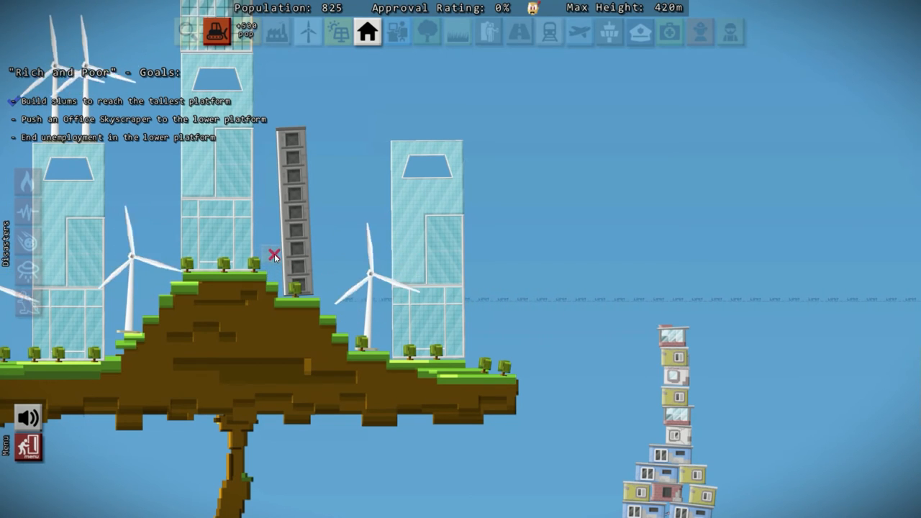
pyautogui.moveTo(352, 321)
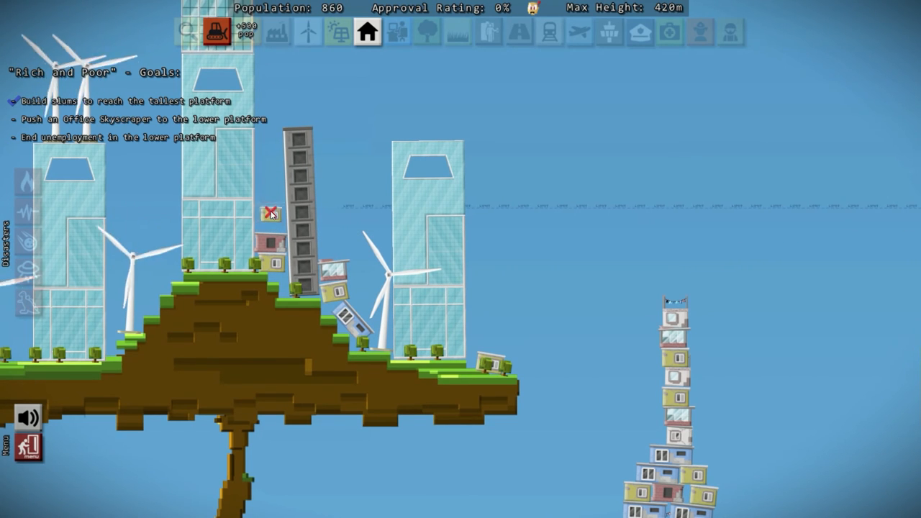
pyautogui.click(270, 213)
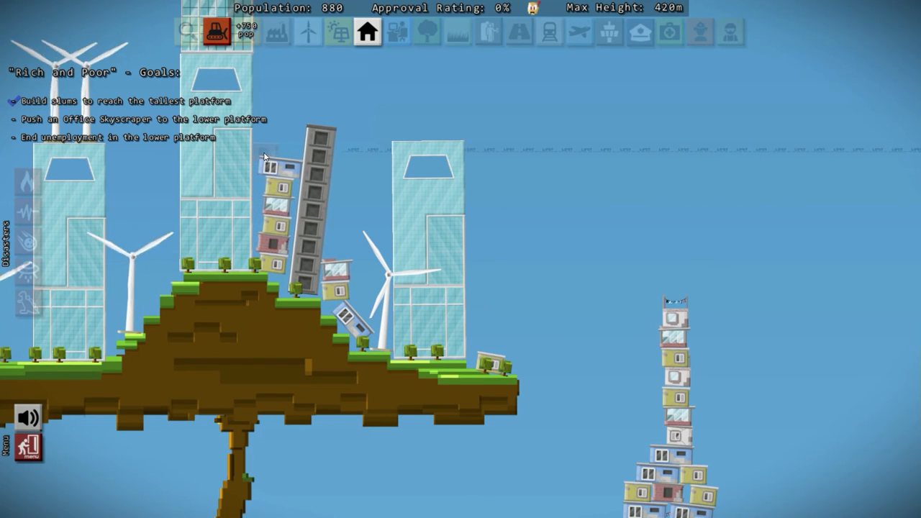
pyautogui.click(286, 149)
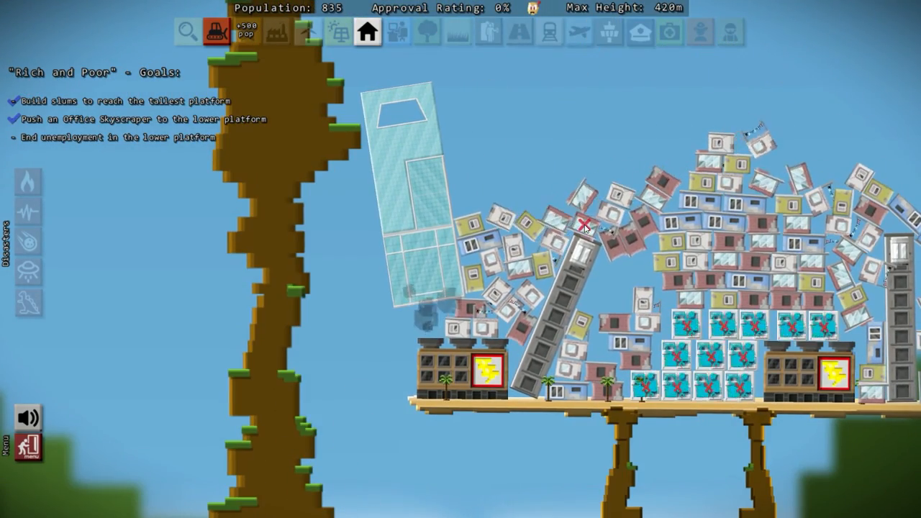
pyautogui.moveTo(216, 31)
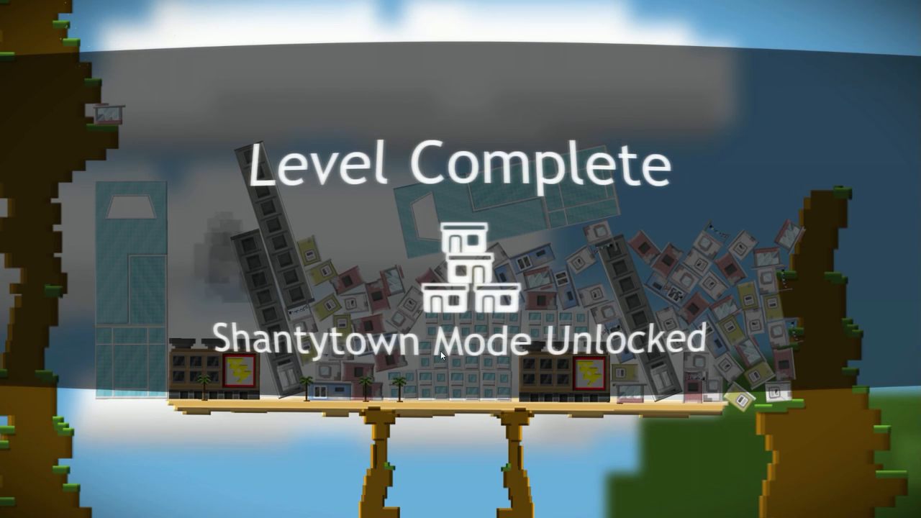
pyautogui.moveTo(554, 275)
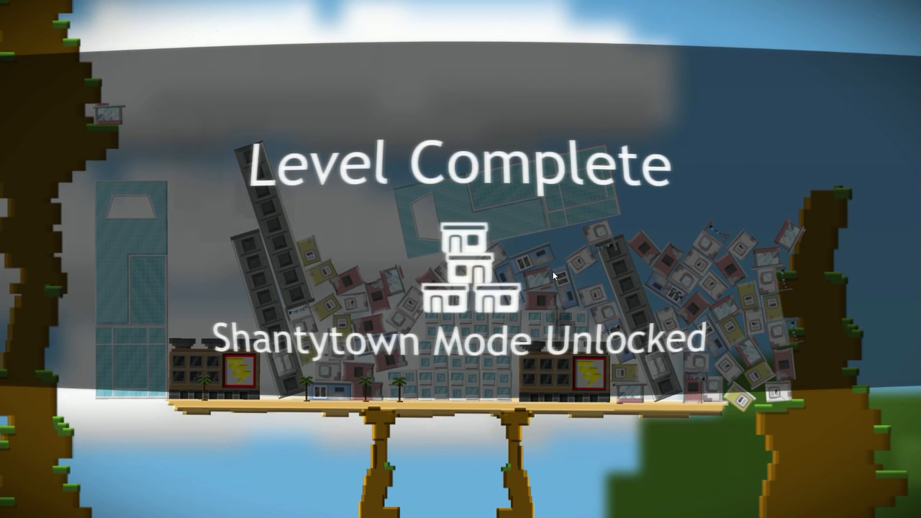